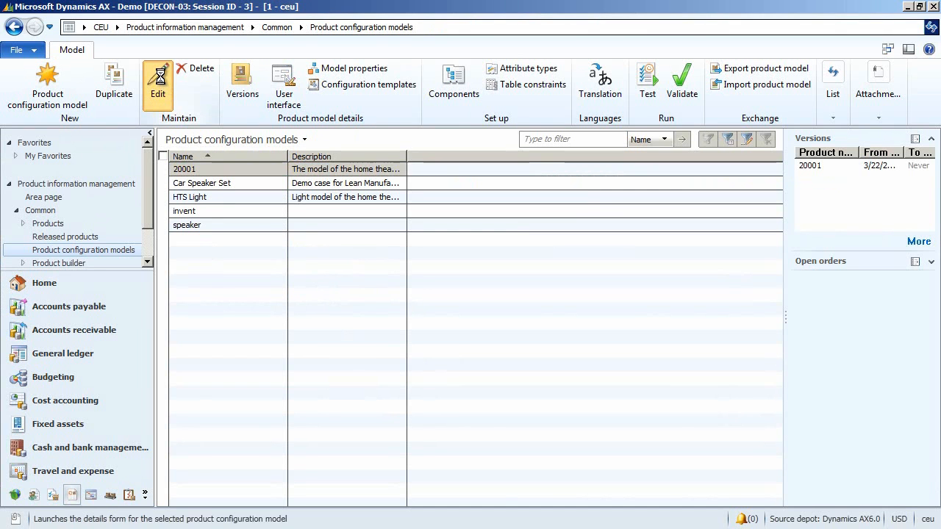
Open the details form of product configuration model 20001 from the list.
{"action": "left_click", "coordinate": [158, 84]}
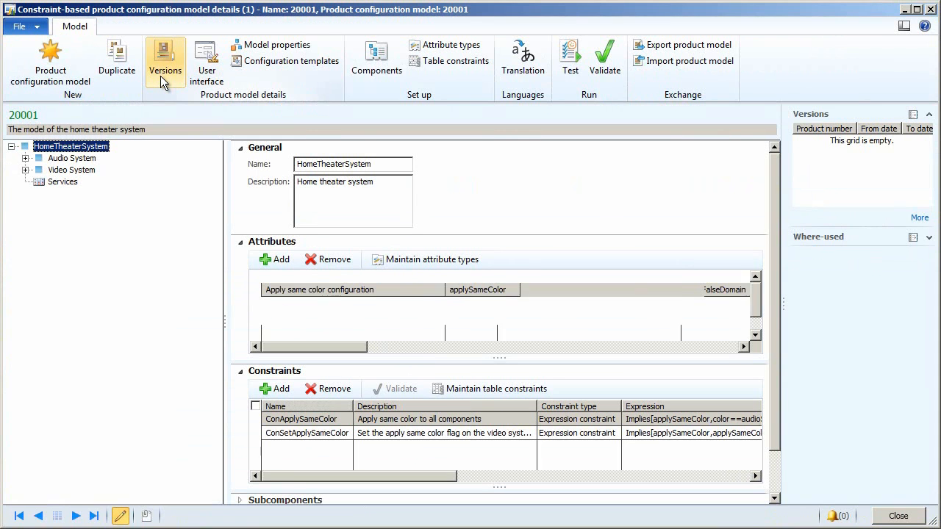
{"action": "left_click", "coordinate": [165, 61]}
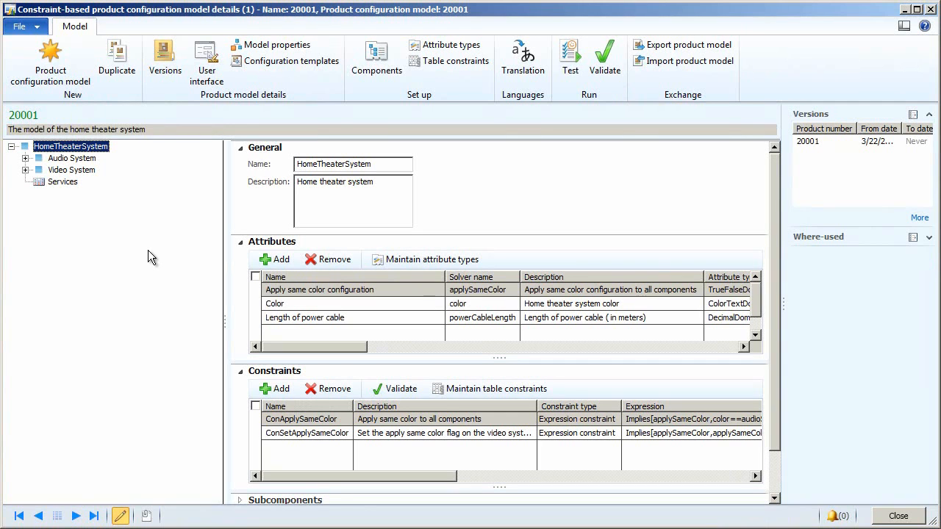
{"action": "mouse_move", "coordinate": [106, 268]}
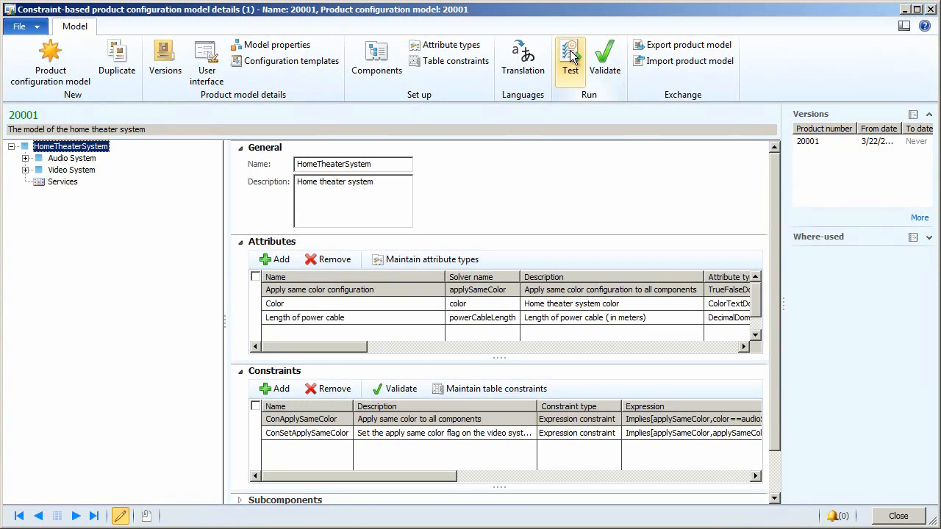
Test-configure model 20001 with Green colour, power cable length 23, television size 42, and confirm.
{"action": "left_click", "coordinate": [571, 58]}
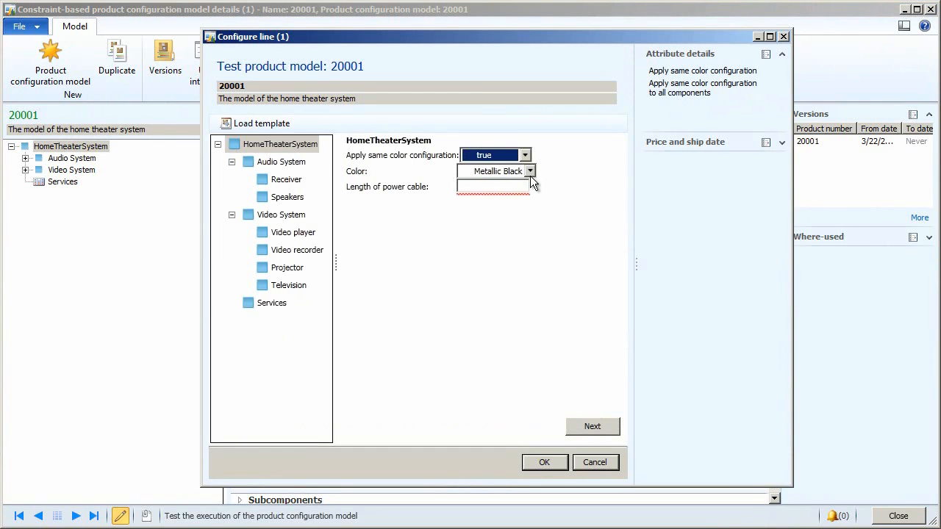
{"action": "left_click", "coordinate": [523, 171]}
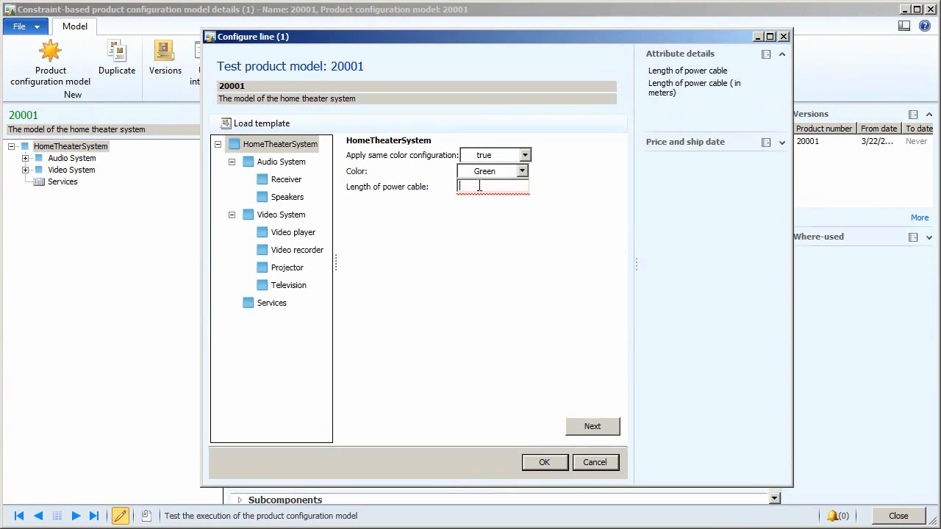
{"action": "type", "text": "23"}
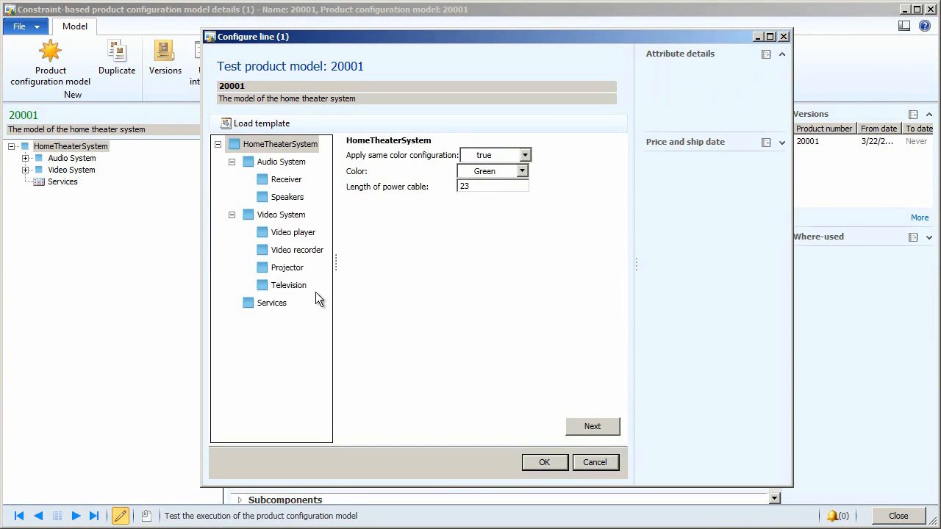
{"action": "left_click", "coordinate": [288, 285]}
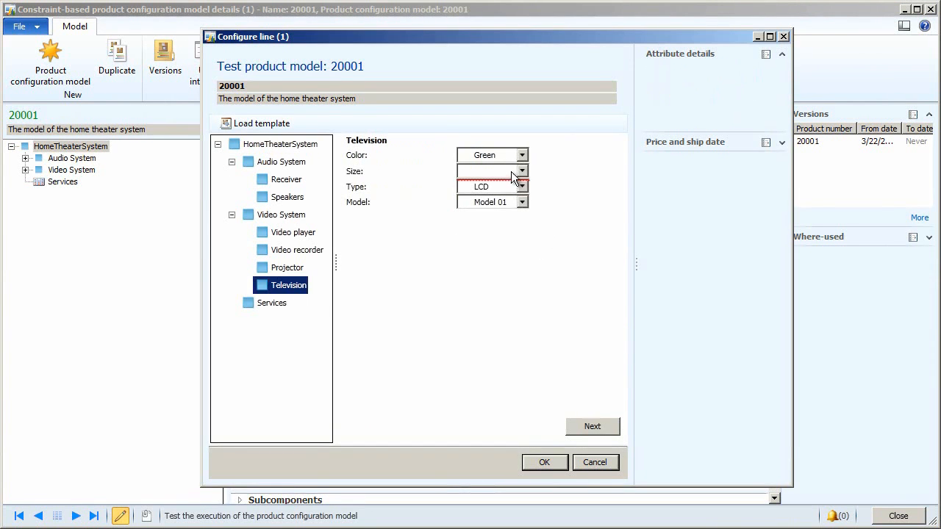
{"action": "left_click", "coordinate": [491, 171]}
{"action": "type", "text": "42"}
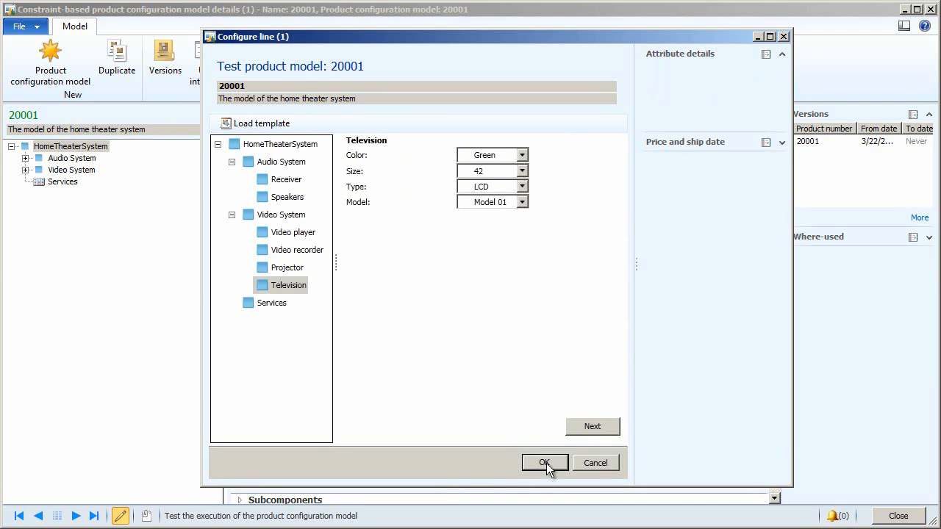
{"action": "left_click", "coordinate": [544, 462]}
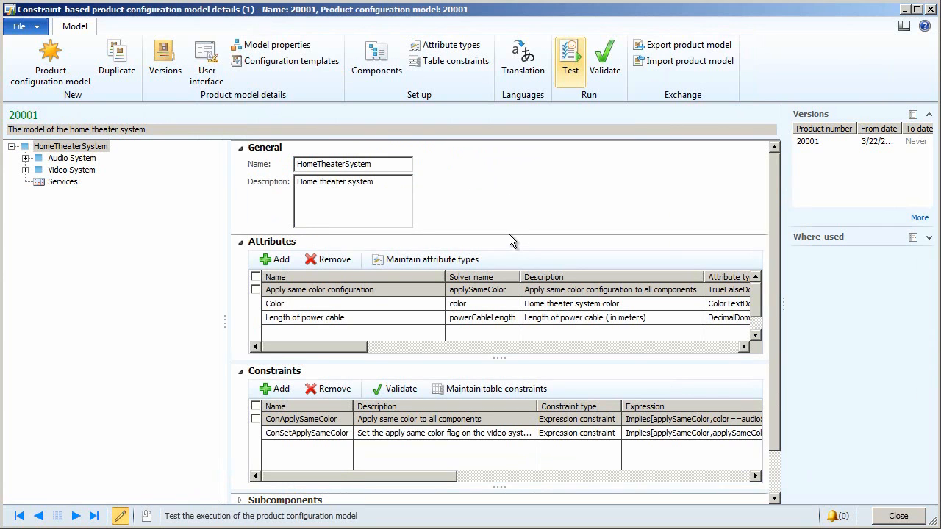
{"action": "mouse_move", "coordinate": [520, 224]}
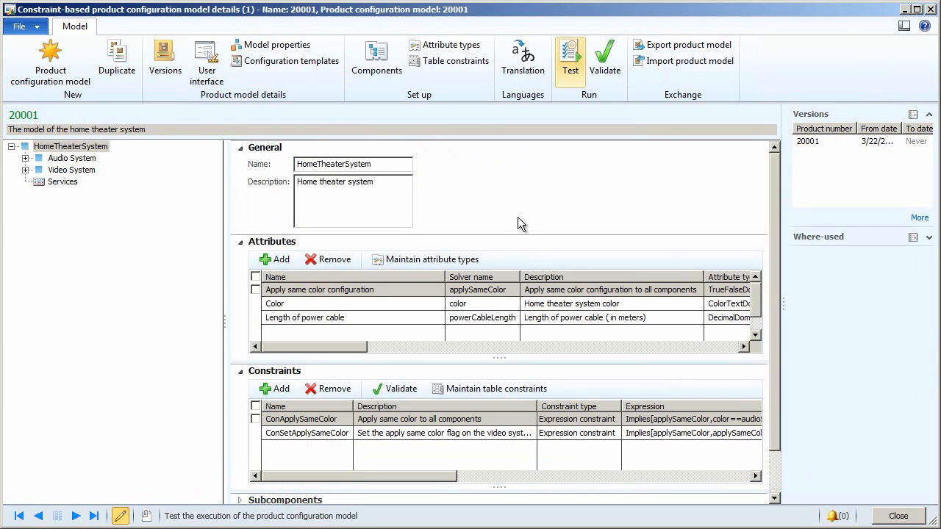
{"action": "mouse_move", "coordinate": [536, 212]}
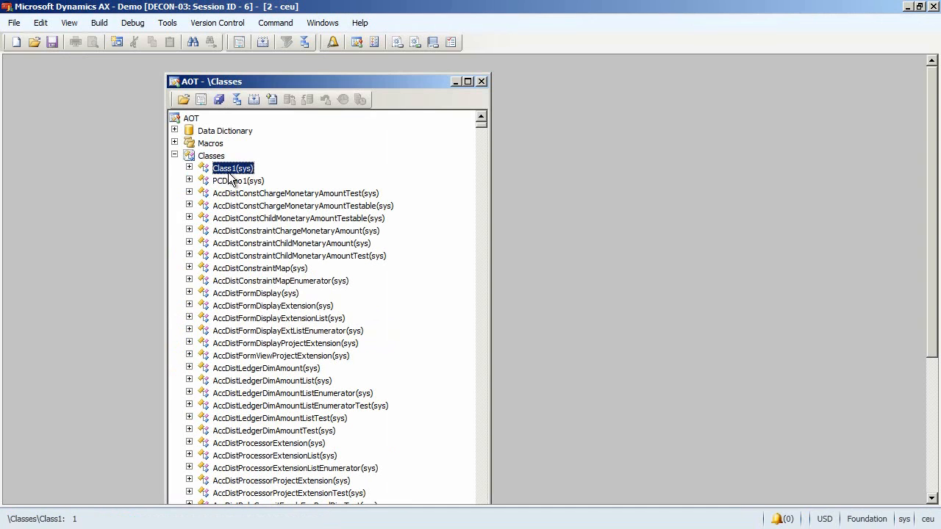
Name the new class PCDemo2 and bring up its classDeclaration in the code editor.
{"action": "type", "text": "Pl"}
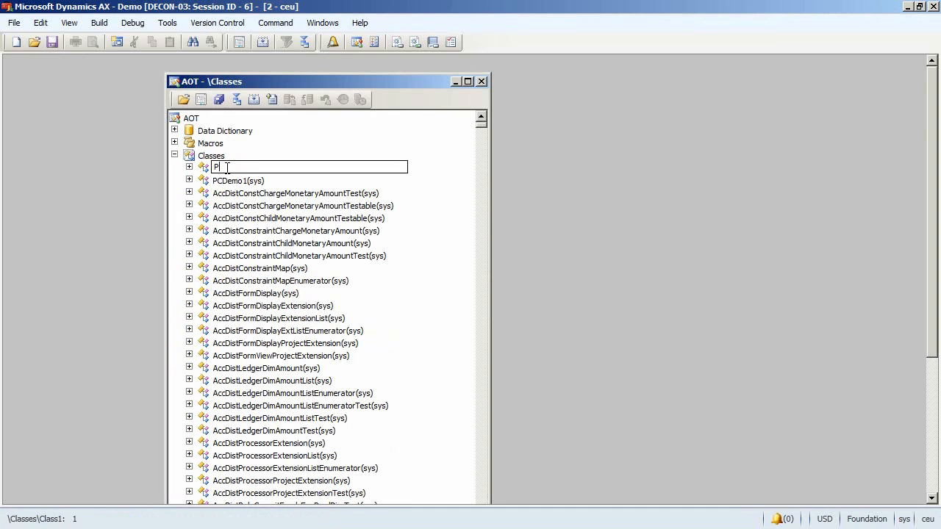
{"action": "type", "text": "PCDemo2(sys"}
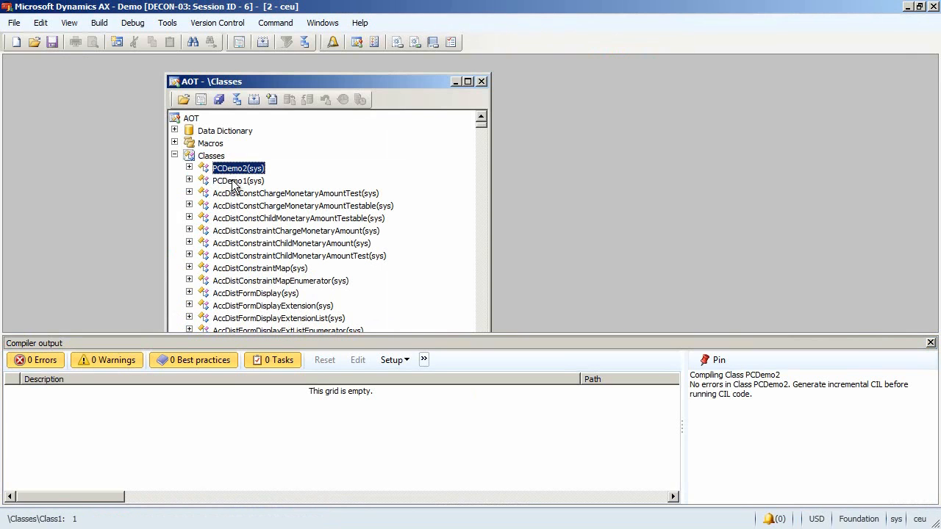
{"action": "double_click", "coordinate": [238, 167]}
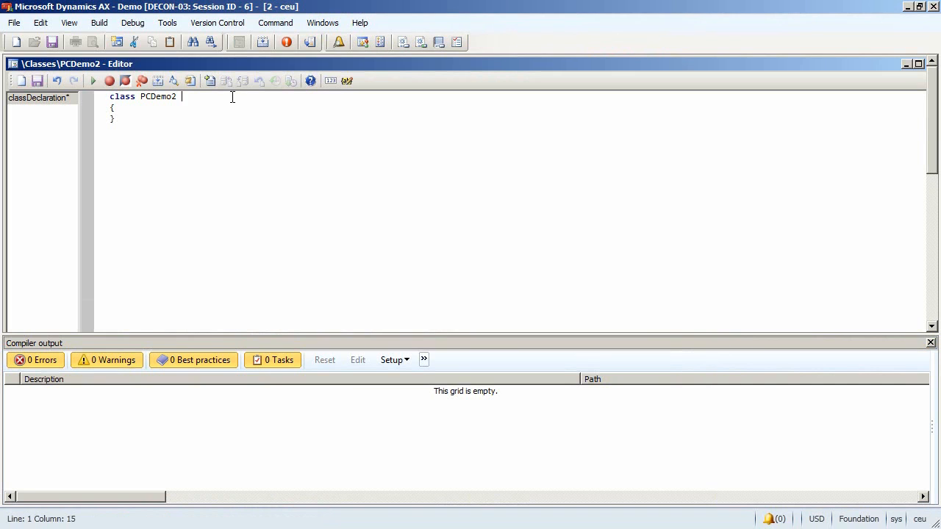
Declare PCDemo2 as extending PCAdaptor in the class declaration.
{"action": "type", "text": "exten"}
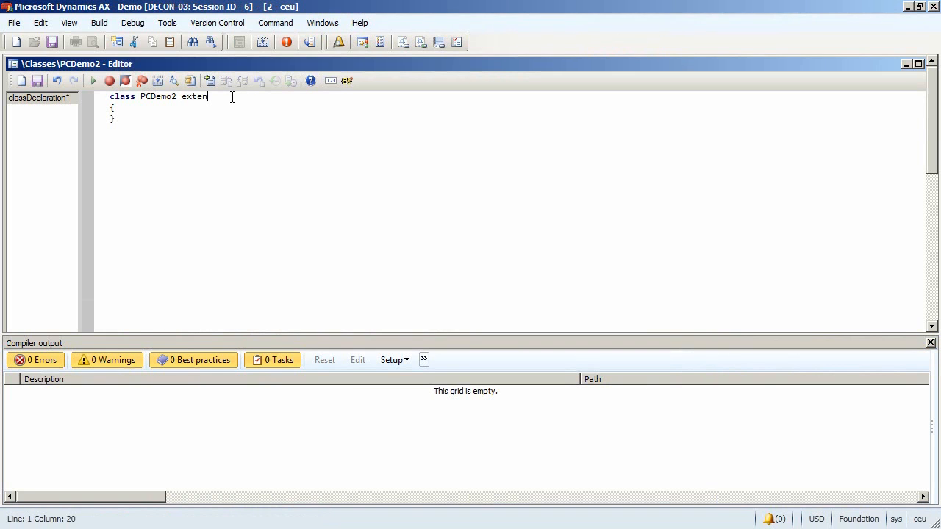
{"action": "type", "text": "ding PC"}
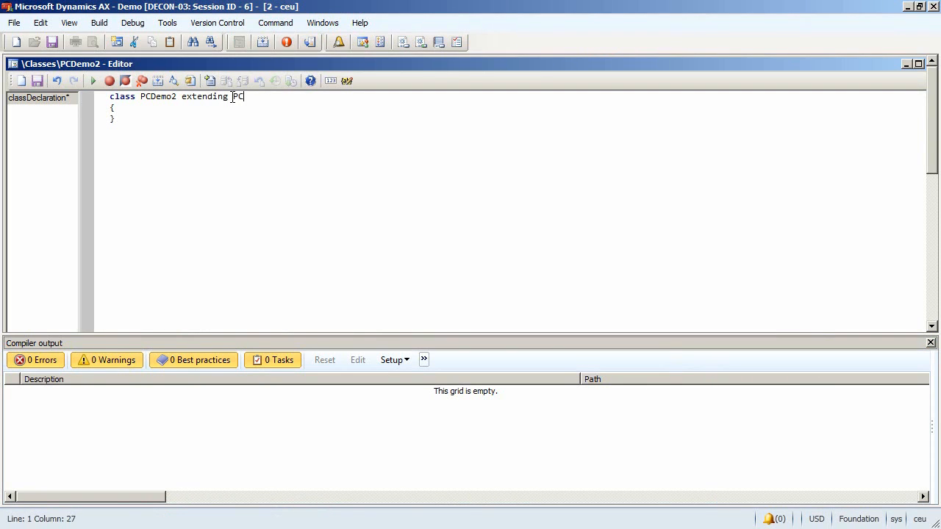
{"action": "type", "text": "extends"}
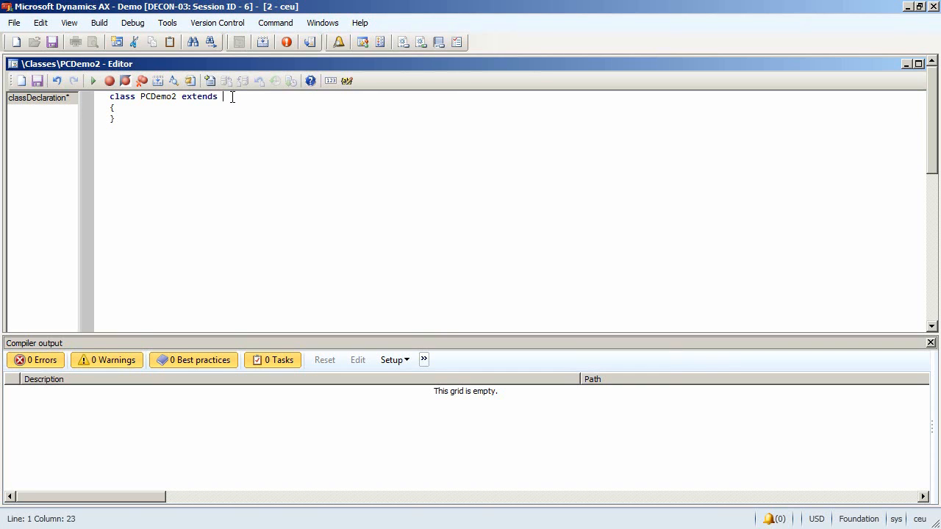
{"action": "type", "text": "PCAdaptor"}
{"action": "type", "text": "["}
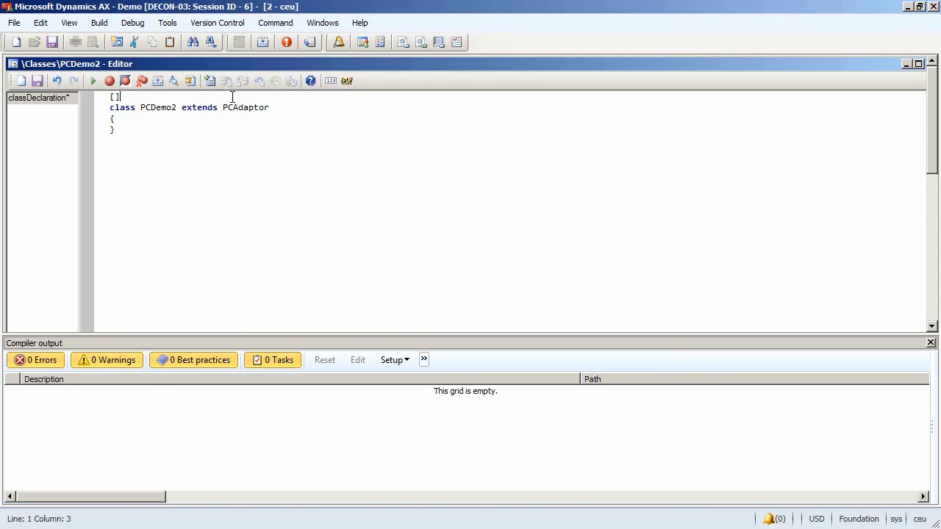
Add the PCAdaptorExtensionAttribute('2000...') attribute to the class declaration.
{"action": "type", "text": "PC"}
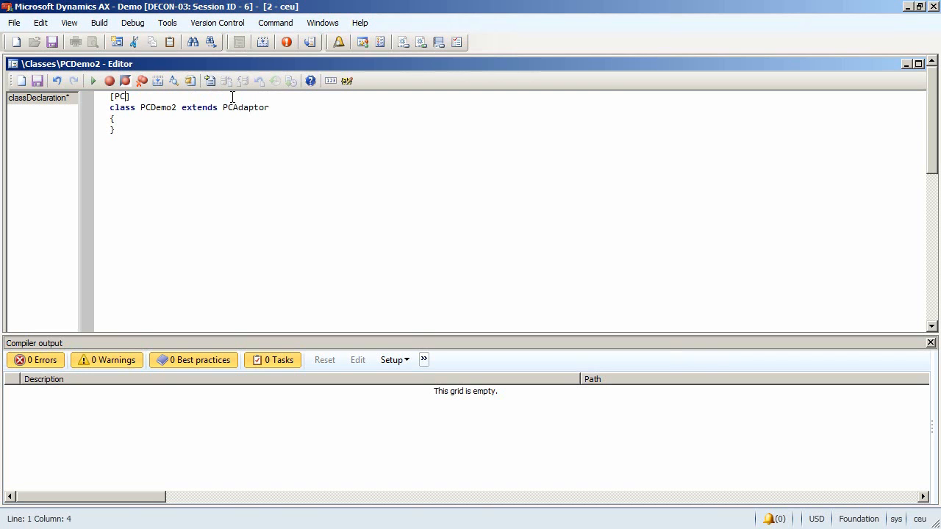
{"action": "type", "text": "adaptorExtensionAttribute"}
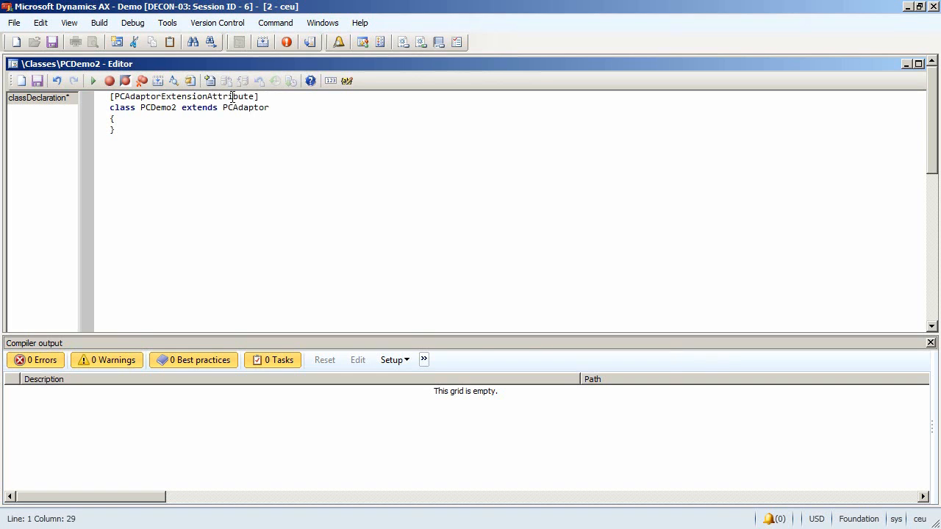
{"action": "type", "text": "('')"}
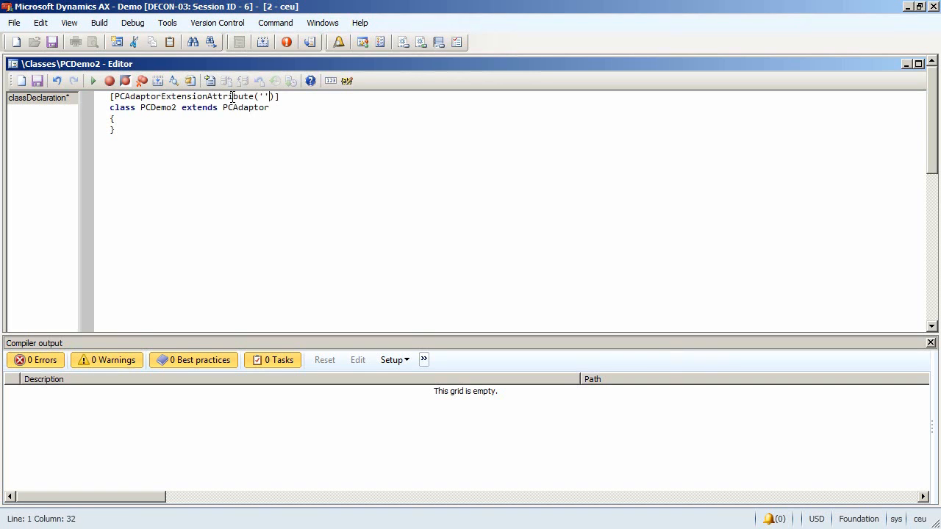
{"action": "type", "text": "2000"}
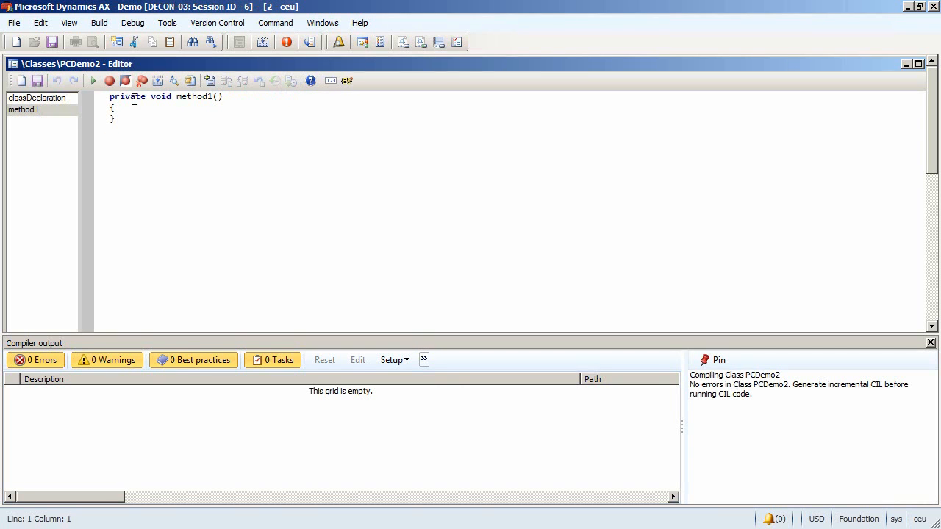
Turn method1 into public void run() with an info('Hello') call in its body.
{"action": "type", "text": "public void run("}
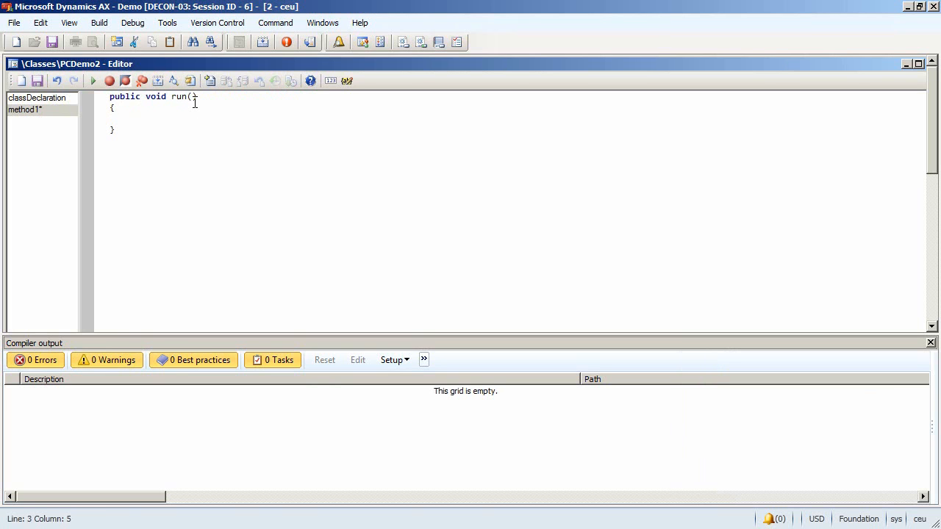
{"action": "type", "text": "info();"}
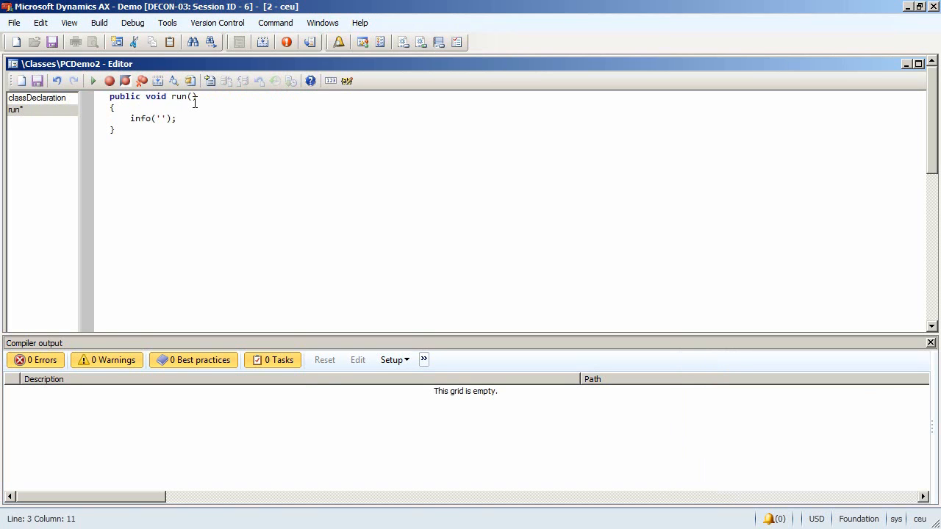
{"action": "type", "text": "Hello"}
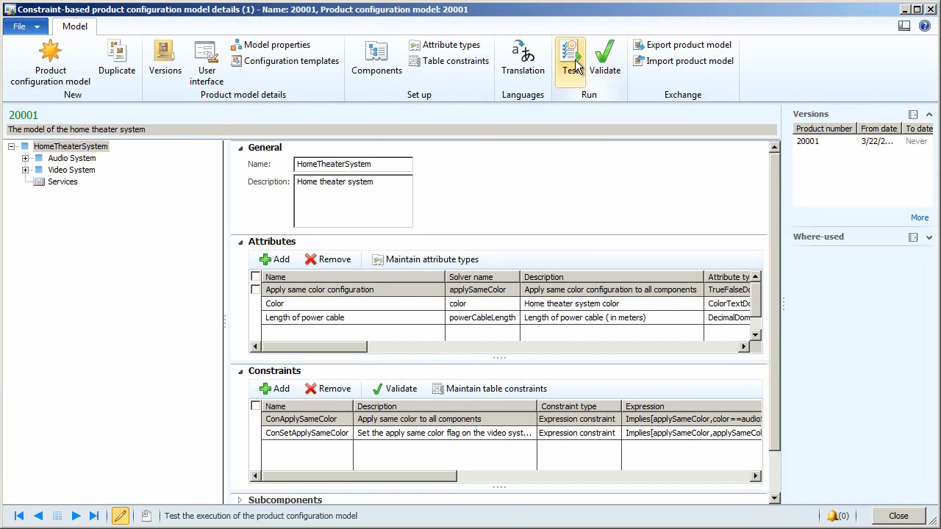
Test model 20001 again with same-colour off, television Blue at size 42, and finish.
{"action": "left_click", "coordinate": [570, 60]}
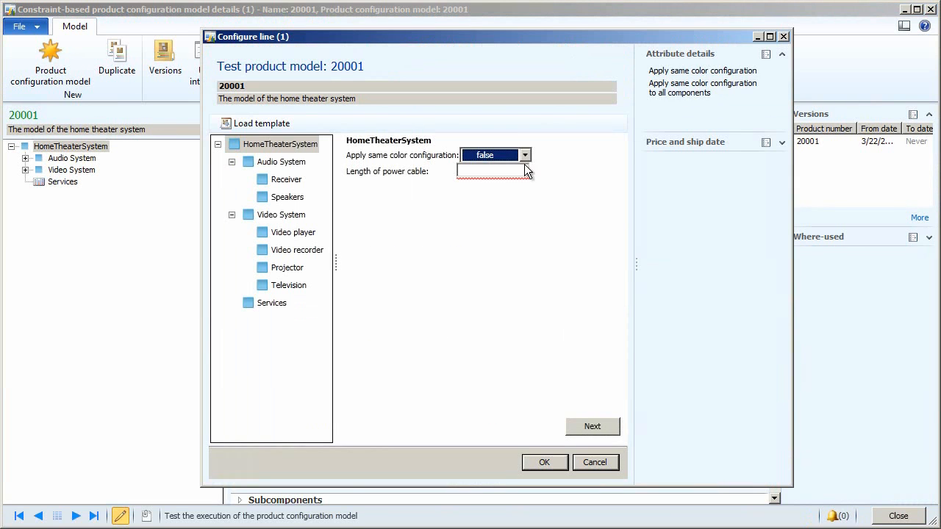
{"action": "left_click", "coordinate": [497, 154]}
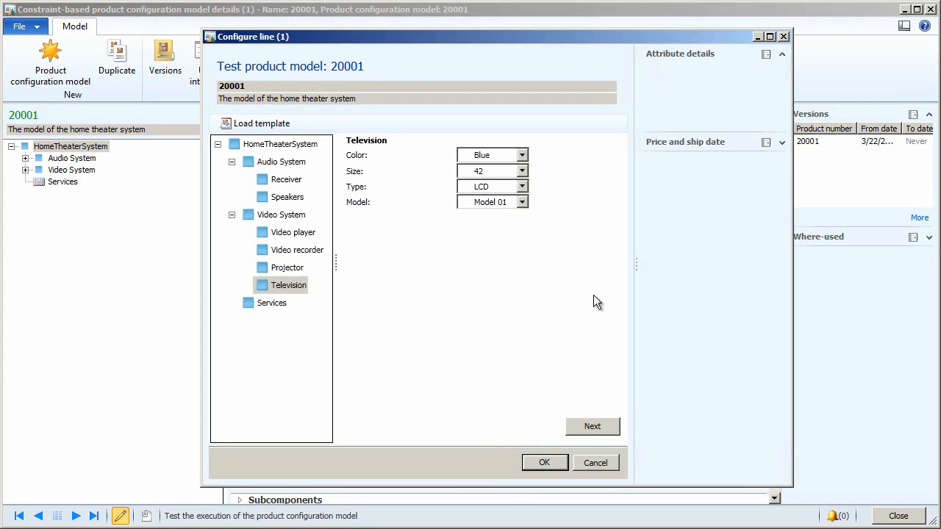
{"action": "left_click", "coordinate": [595, 462]}
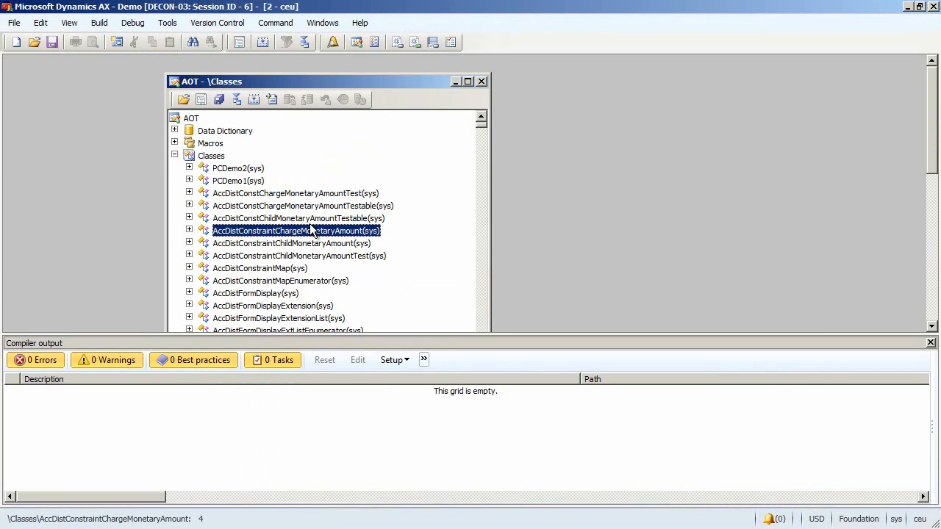
Run the ClearCache job from the AOT Jobs node to clear the application cache.
{"action": "left_click", "coordinate": [211, 156]}
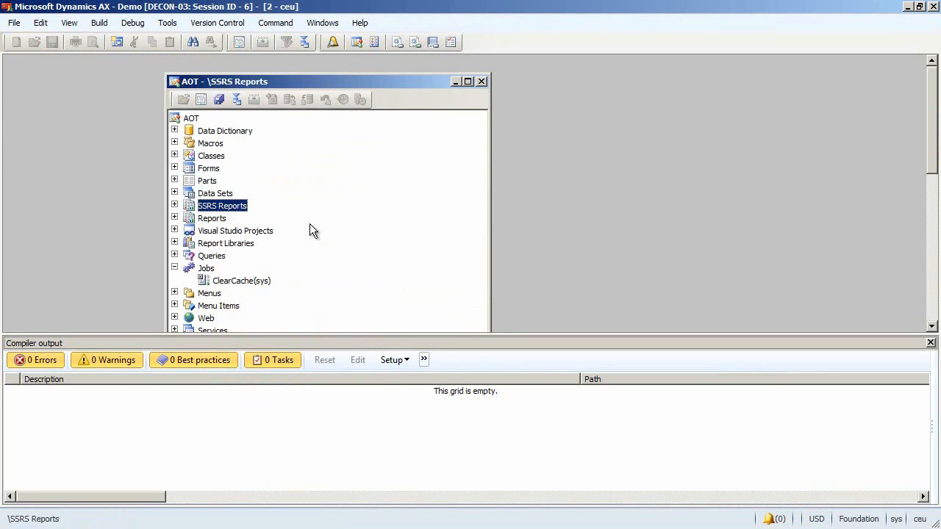
{"action": "left_click", "coordinate": [242, 281]}
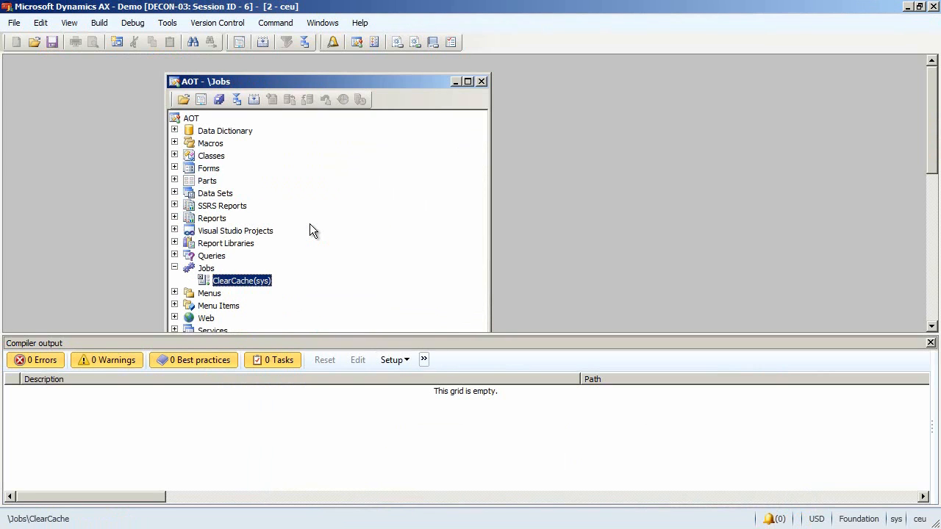
{"action": "double_click", "coordinate": [241, 279]}
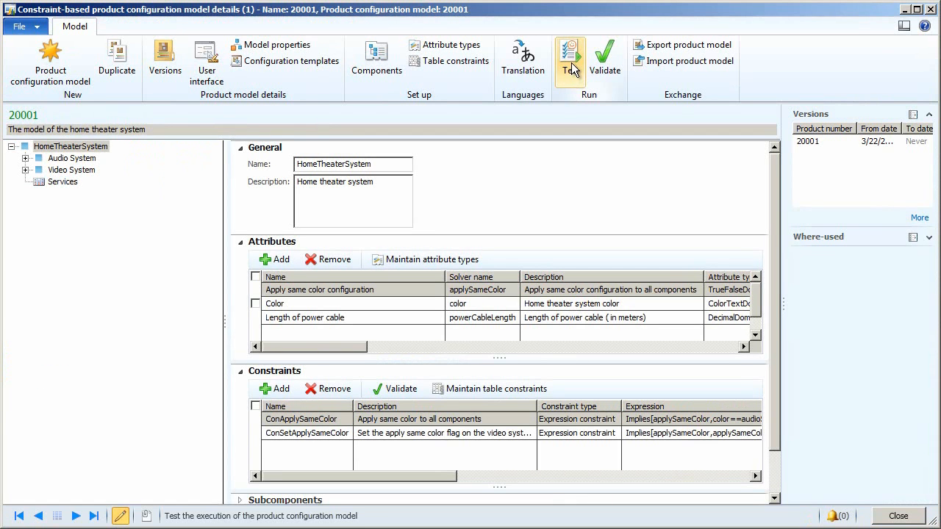
Test model 20001 with a 12 m power cable and confirm, producing the Hello Infolog message.
{"action": "left_click", "coordinate": [570, 56]}
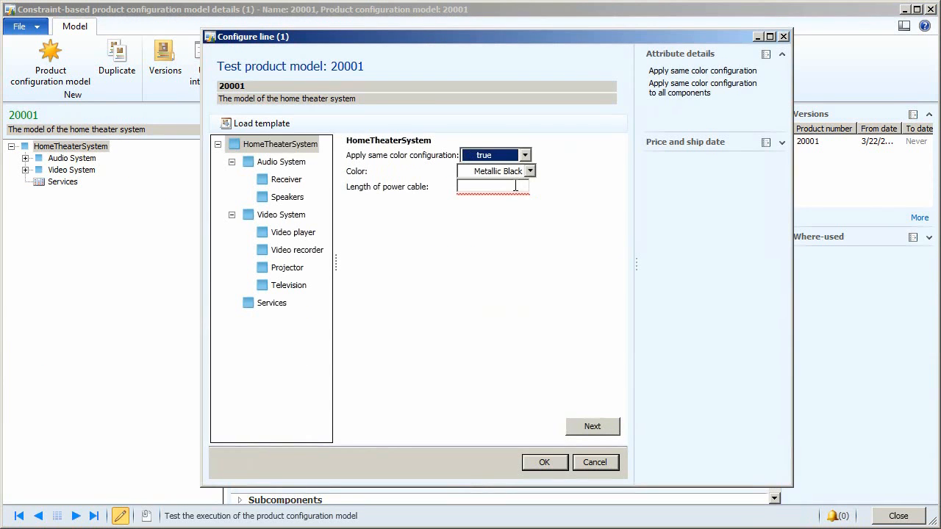
{"action": "type", "text": "12"}
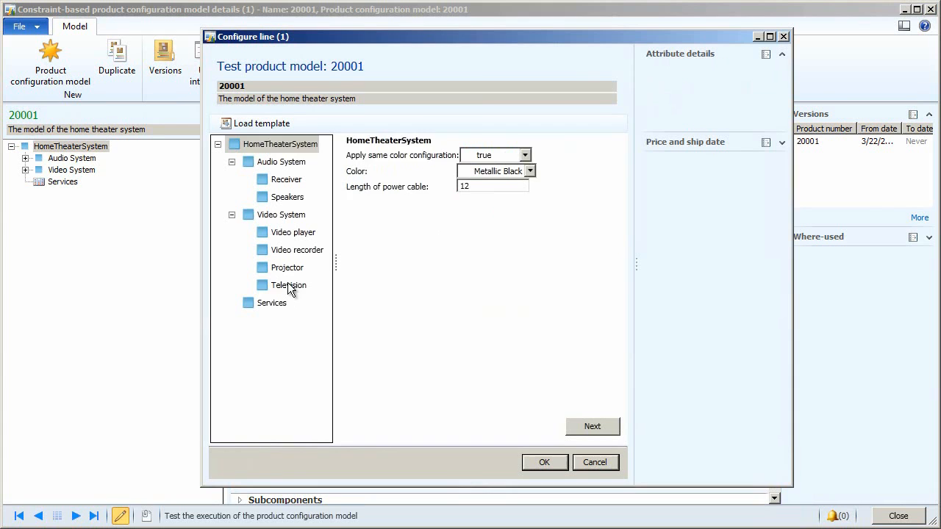
{"action": "left_click", "coordinate": [289, 285]}
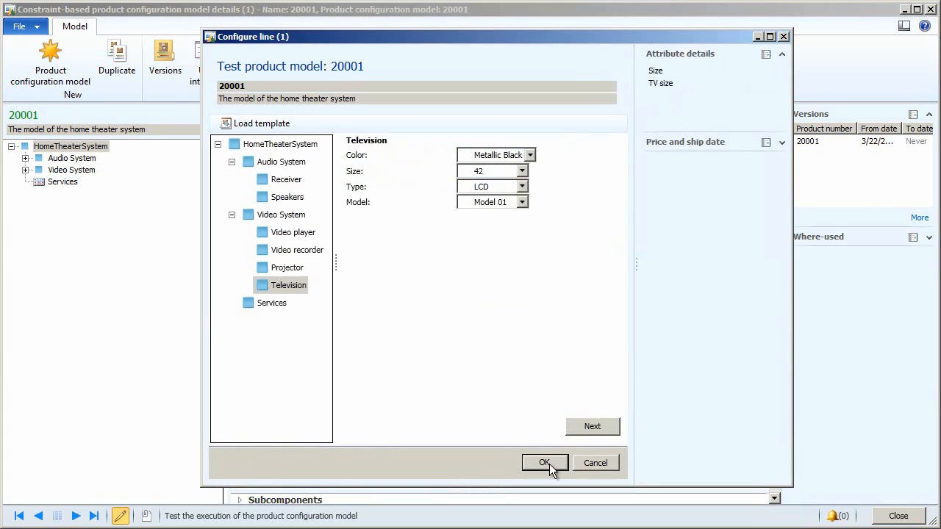
{"action": "left_click", "coordinate": [544, 462]}
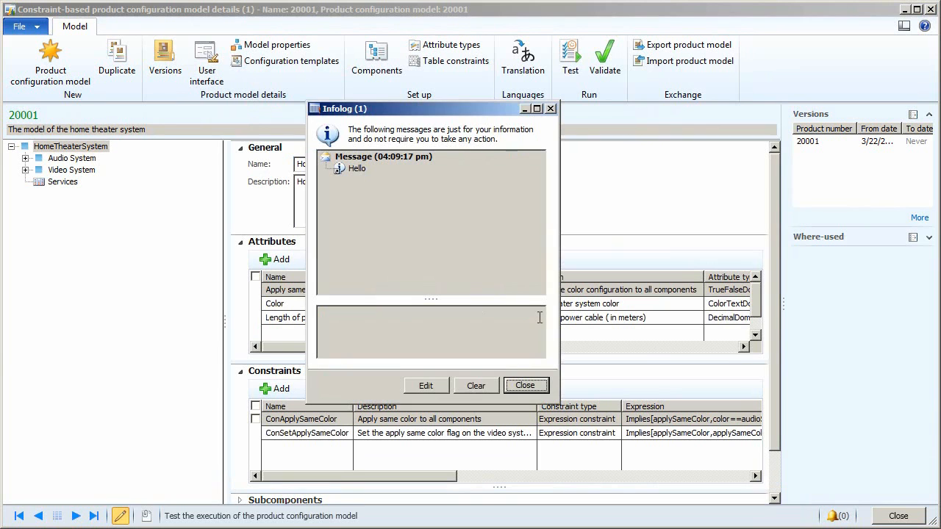
{"action": "mouse_move", "coordinate": [361, 175]}
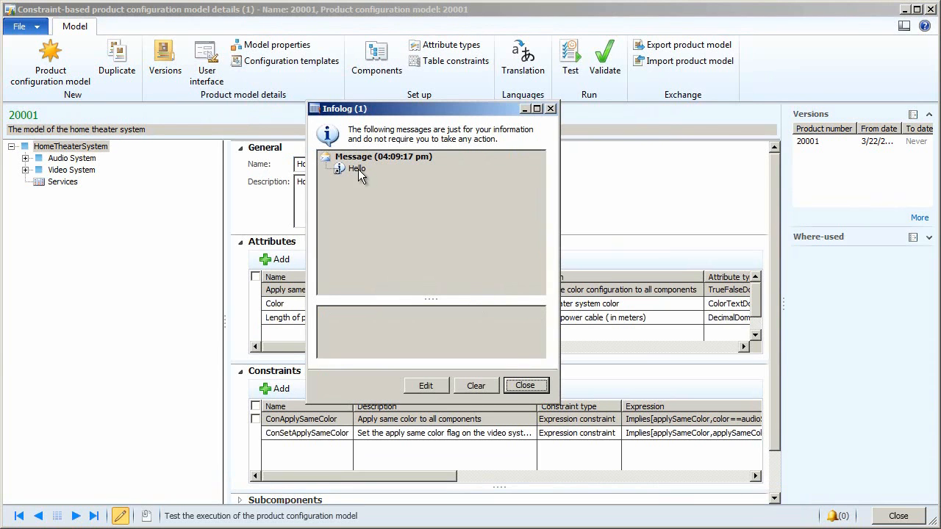
{"action": "mouse_move", "coordinate": [543, 400]}
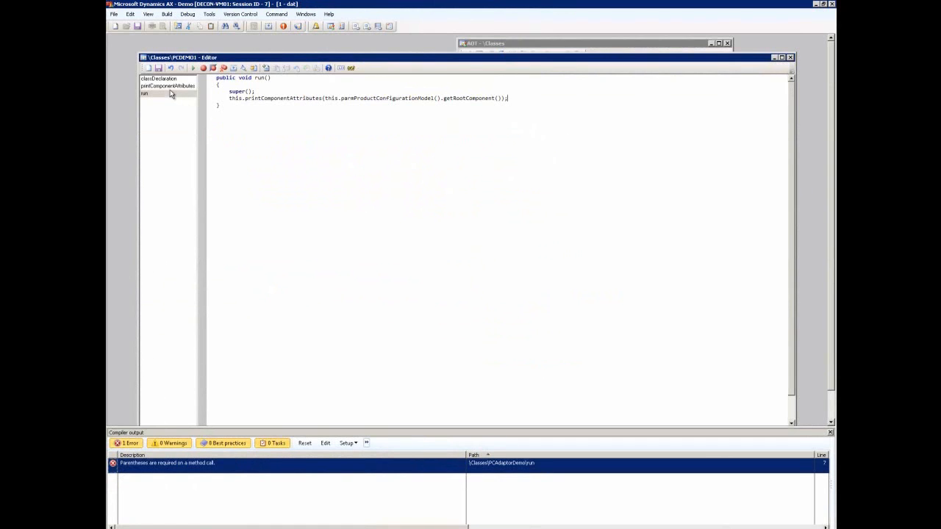
Bring up the adaptor class run method to add the printComponentAttributes call on the root component.
{"action": "left_click", "coordinate": [166, 85]}
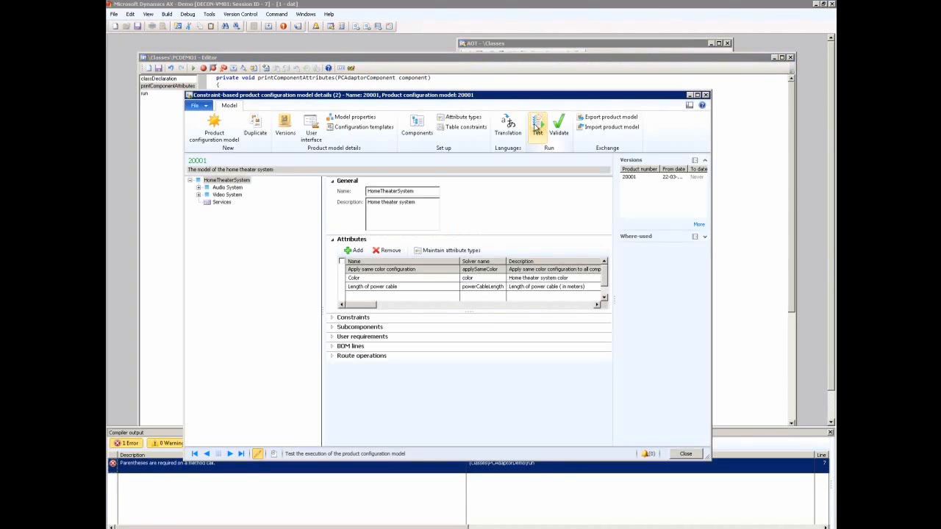
Test model 20001 with the same-colour setting, confirm, and review the Infolog listing component attributes.
{"action": "left_click", "coordinate": [538, 125]}
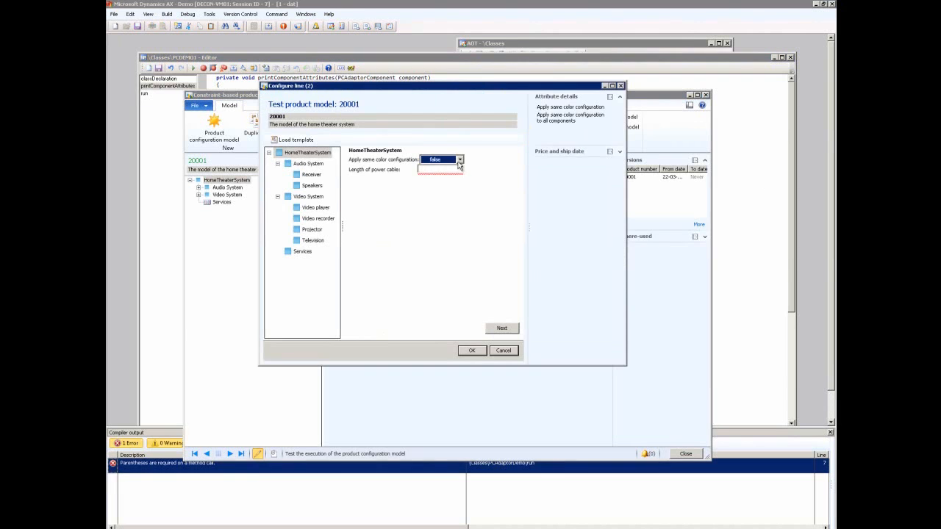
{"action": "left_click", "coordinate": [458, 158]}
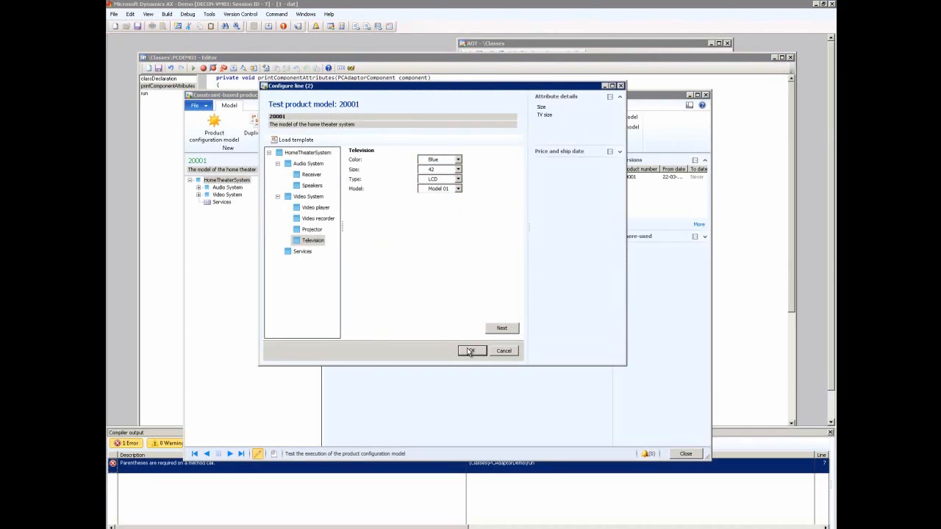
{"action": "left_click", "coordinate": [471, 350]}
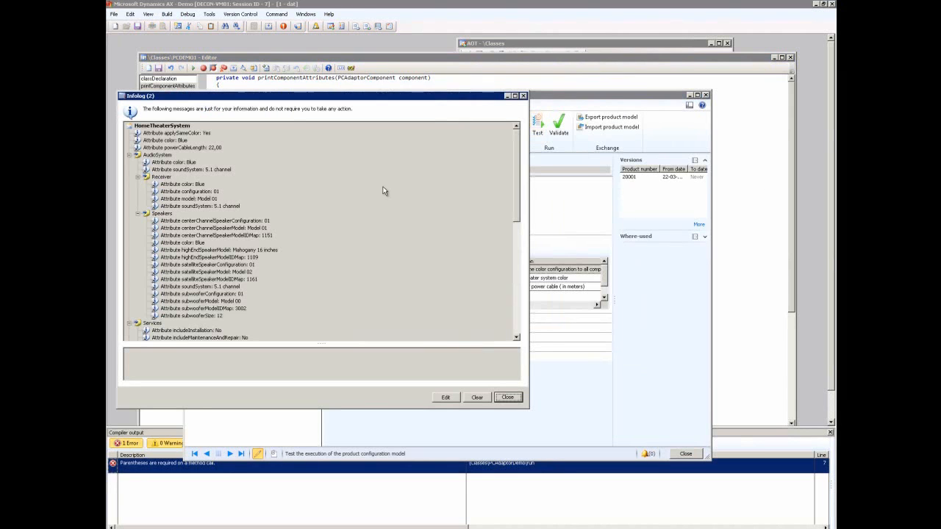
{"action": "left_click_drag", "start_coordinate": [321, 95], "coordinate": [448, 57]}
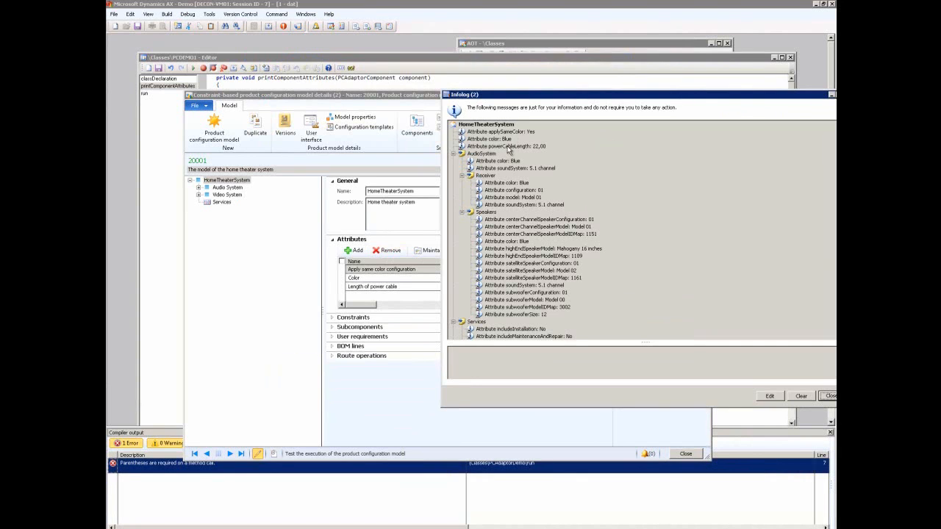
{"action": "mouse_move", "coordinate": [528, 123]}
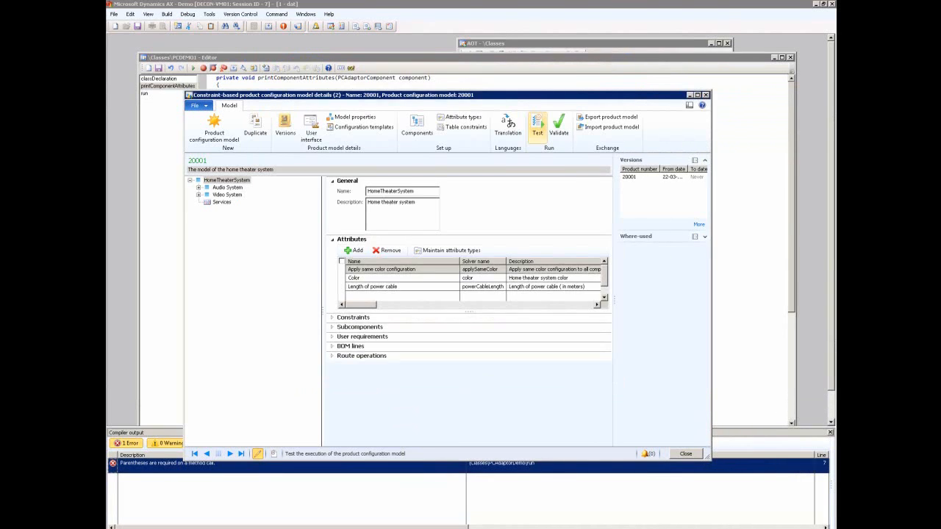
{"action": "left_click", "coordinate": [685, 453]}
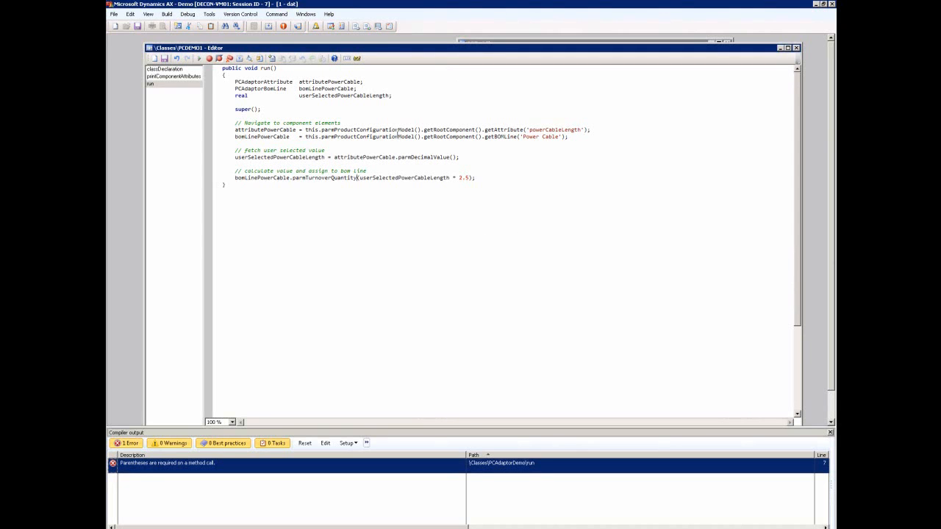
Review the calls in run() that set Power Cable quantity to length * 2.5.
{"action": "double_click", "coordinate": [369, 129]}
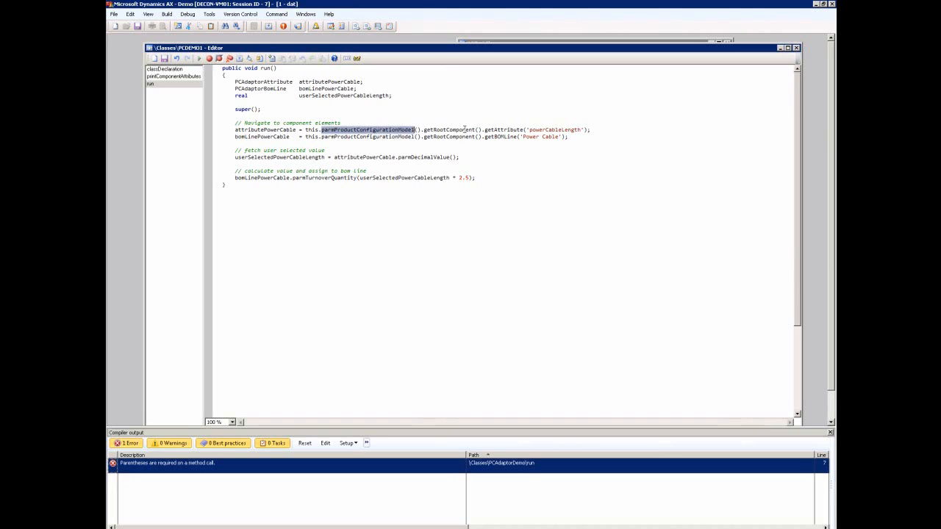
{"action": "double_click", "coordinate": [450, 129]}
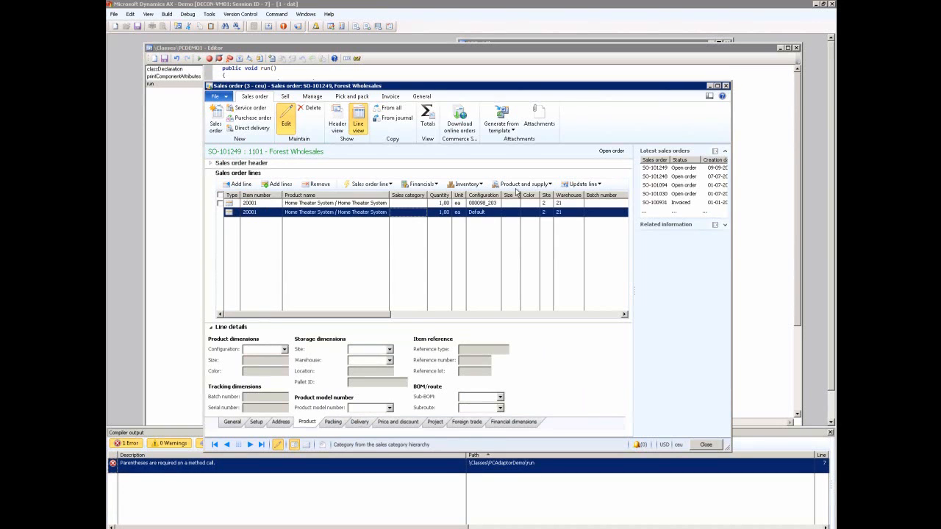
Configure the 20001 line from a template and enter power cable length 10.
{"action": "left_click", "coordinate": [523, 183]}
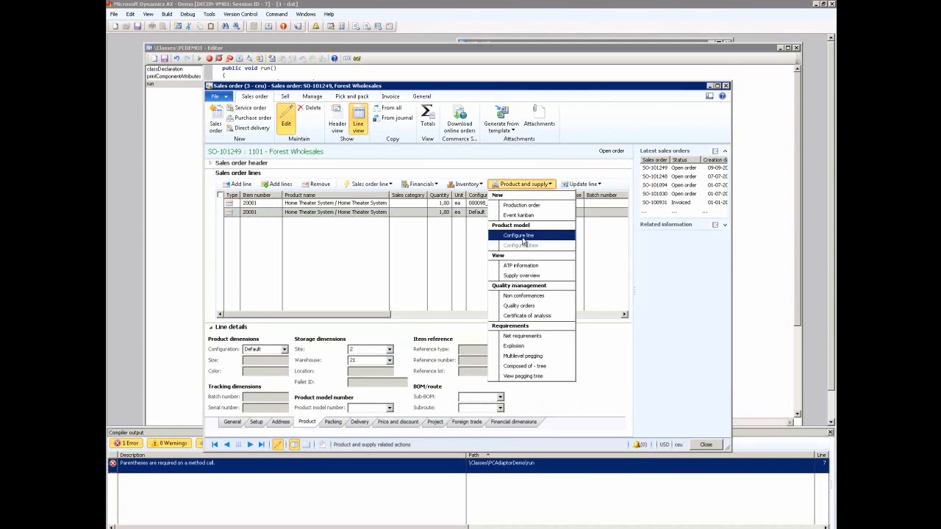
{"action": "left_click", "coordinate": [518, 235]}
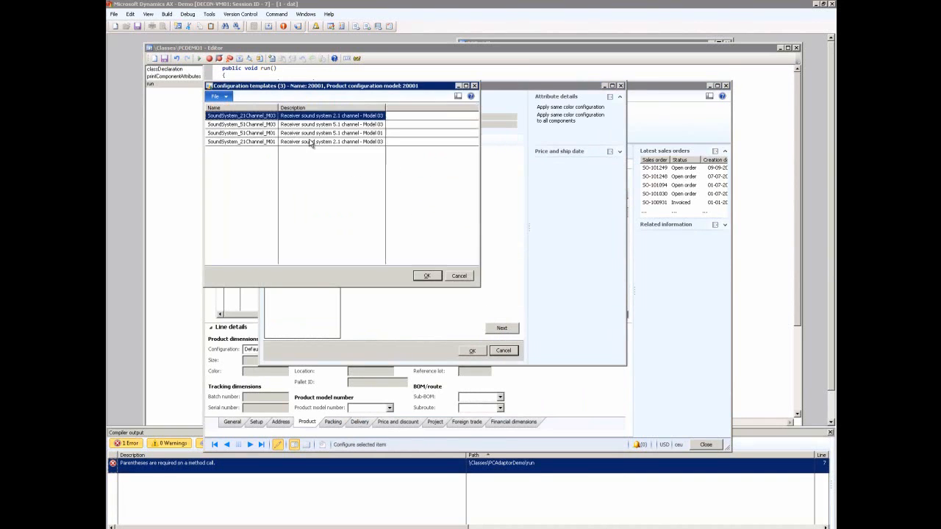
{"action": "left_click", "coordinate": [241, 124]}
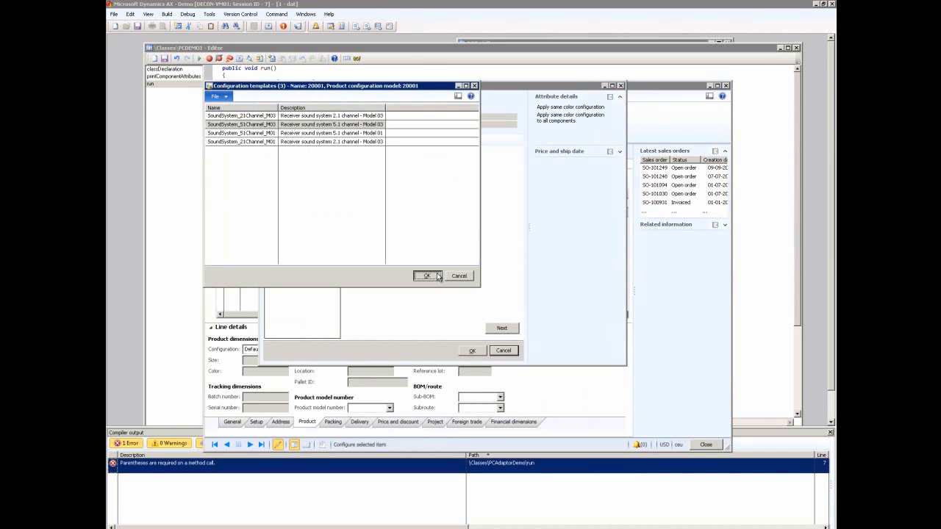
{"action": "left_click", "coordinate": [427, 276]}
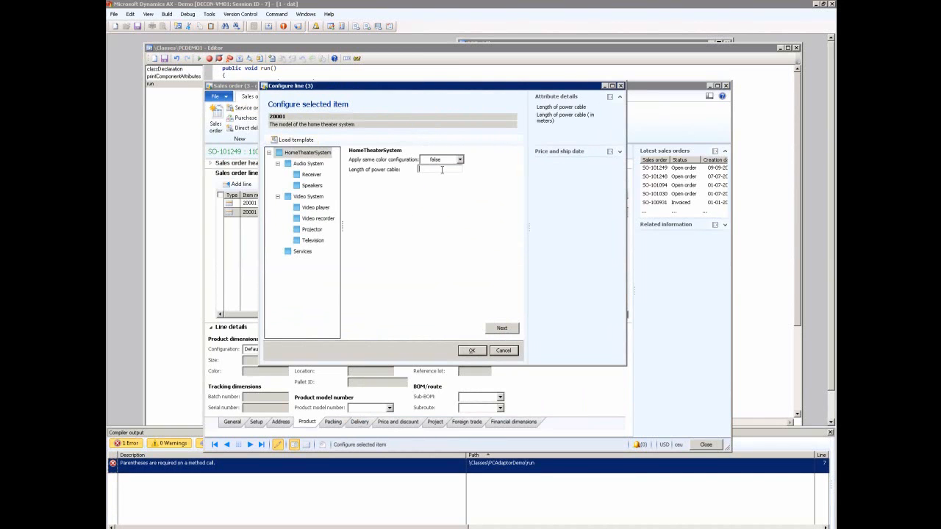
{"action": "type", "text": "10"}
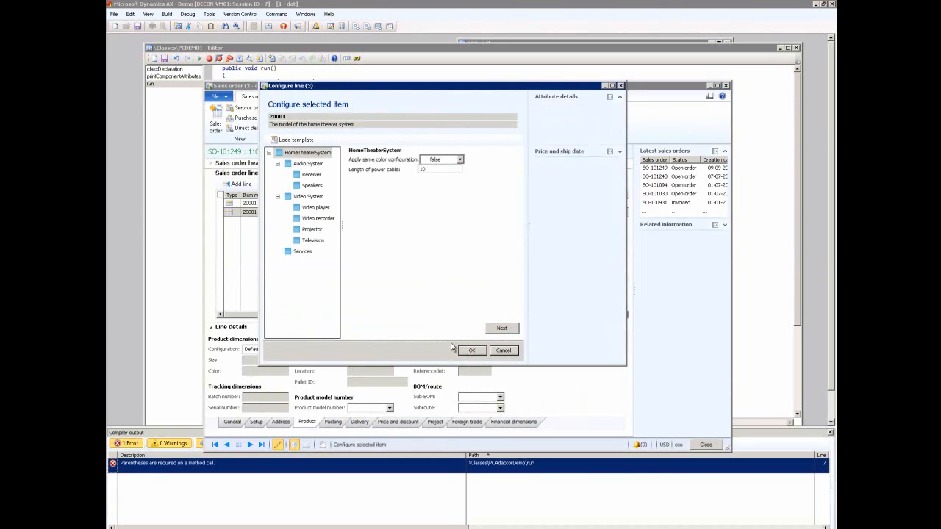
{"action": "mouse_move", "coordinate": [472, 349]}
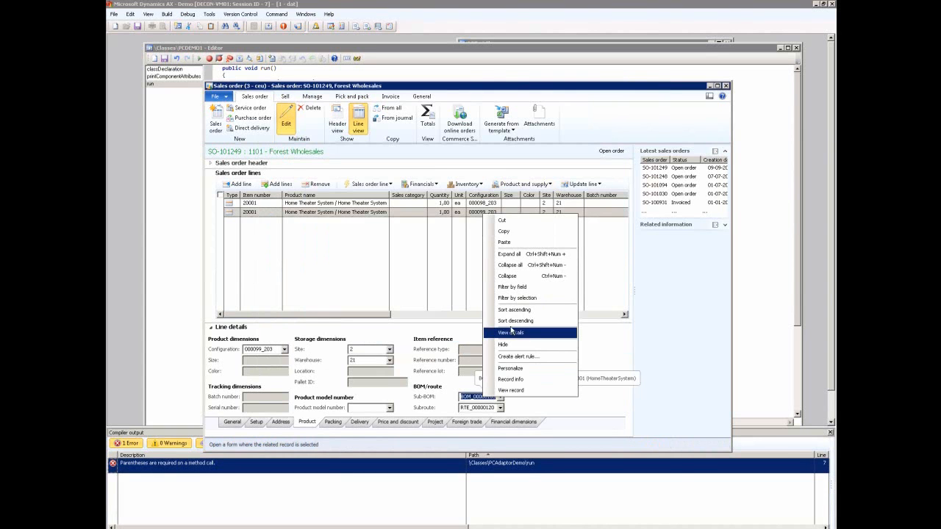
View the BOM lines and the Power Cable line's quantity of 25.0000.
{"action": "left_click", "coordinate": [511, 333]}
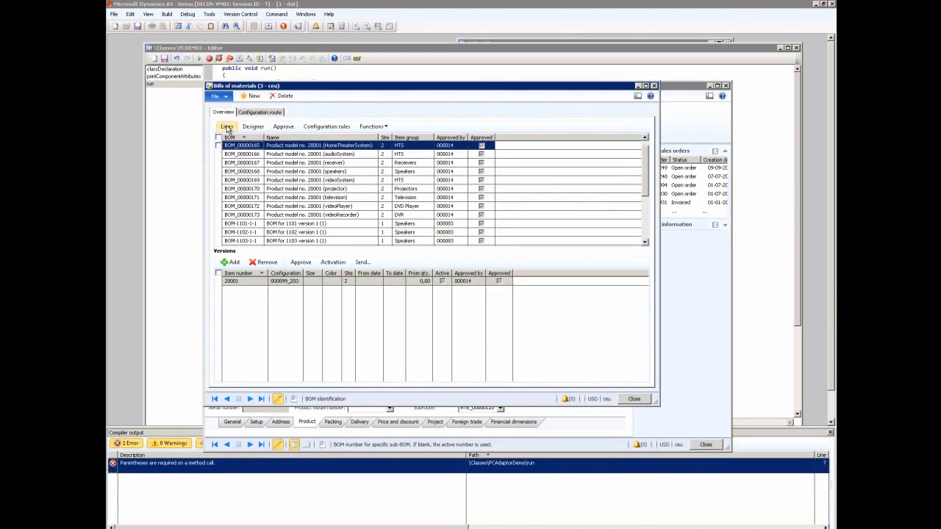
{"action": "left_click", "coordinate": [226, 127]}
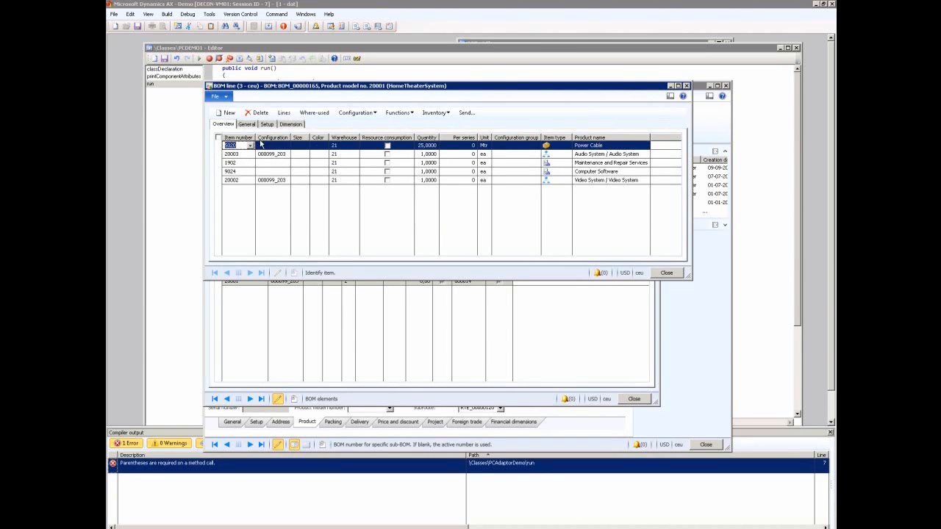
{"action": "left_click", "coordinate": [266, 124]}
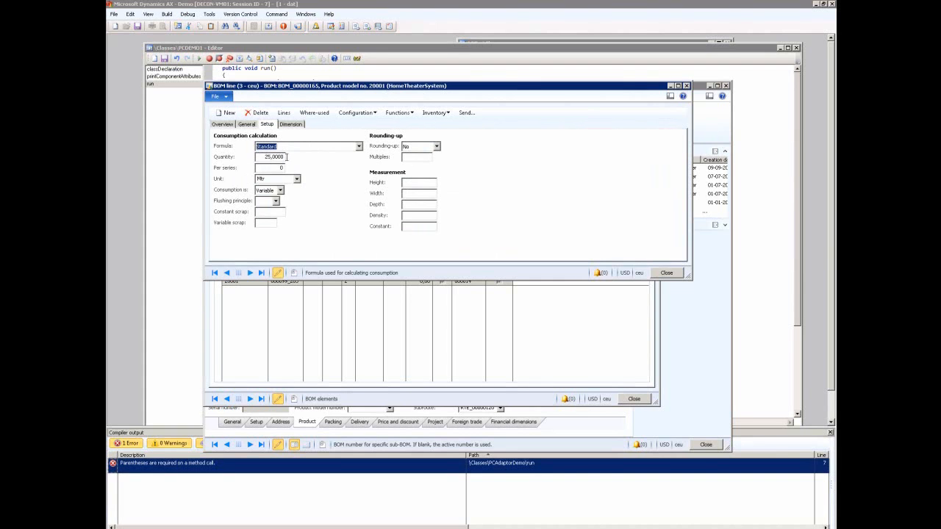
{"action": "mouse_move", "coordinate": [410, 398]}
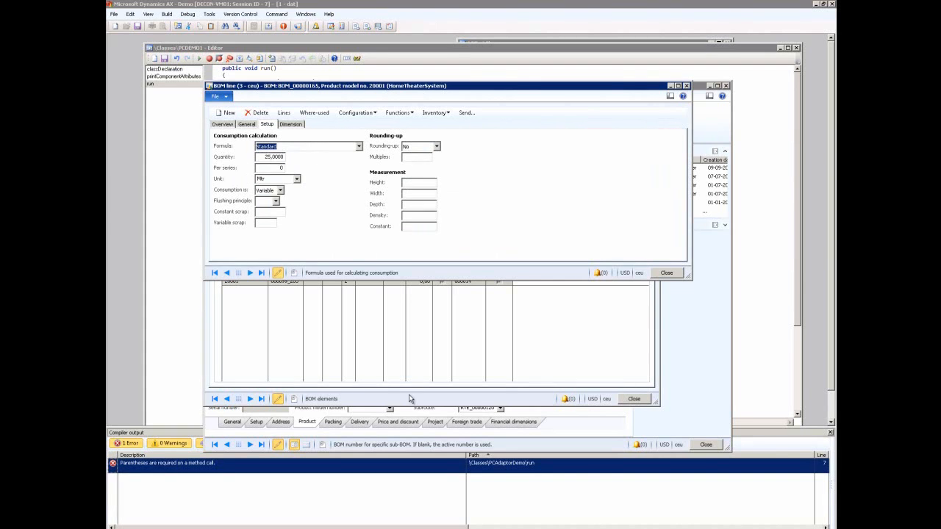